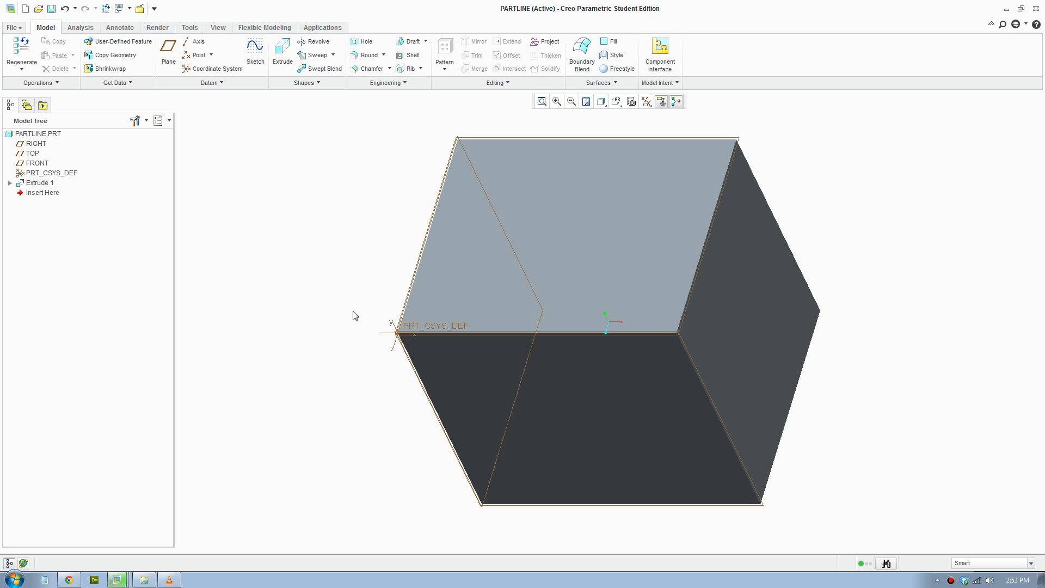
pyautogui.moveTo(463, 302)
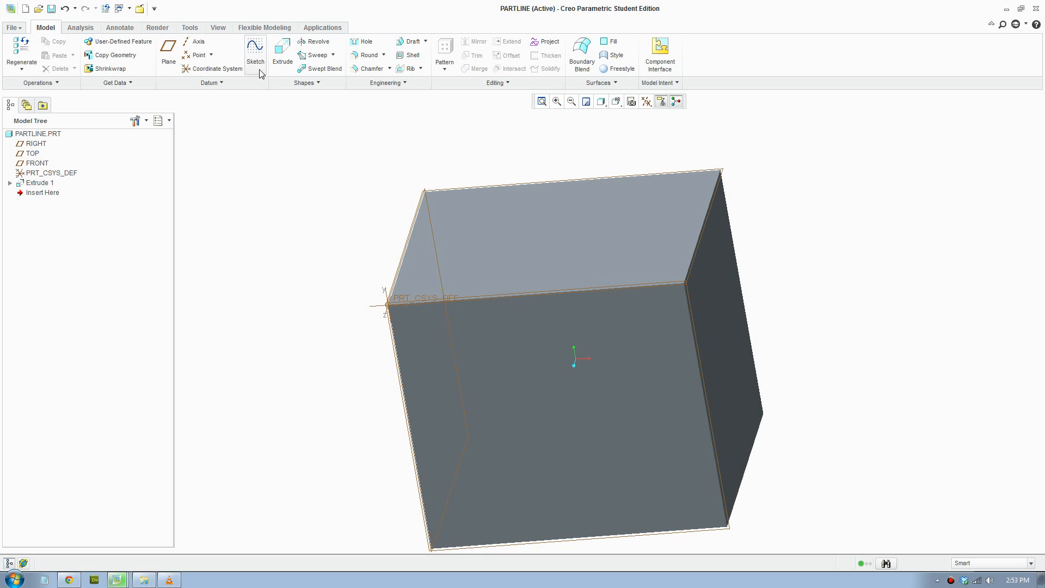
pyautogui.moveTo(167, 49)
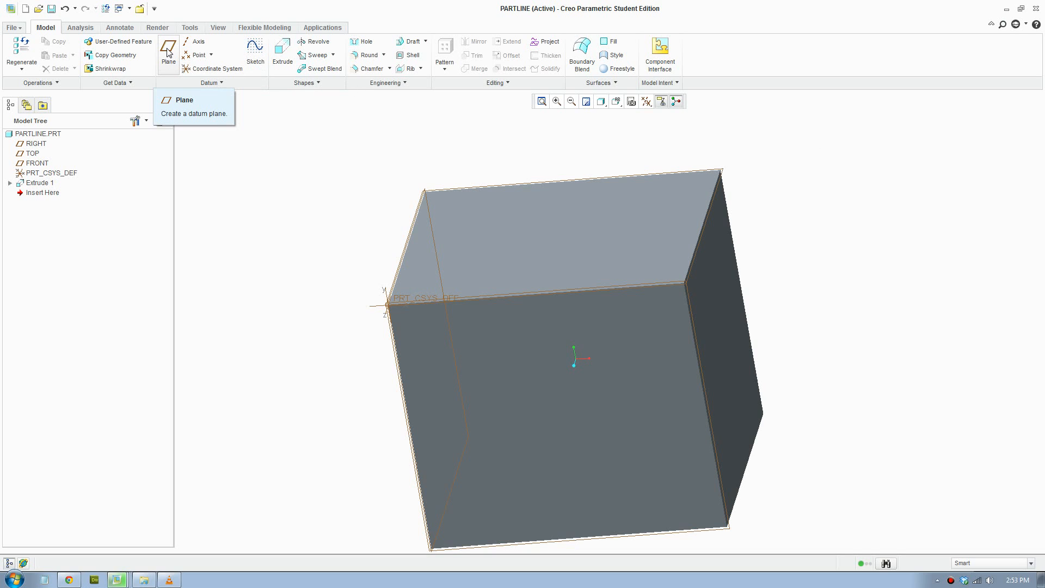
# Reference the new datum plane to the block's top face and a top edge, tilting it
pyautogui.click(168, 48)
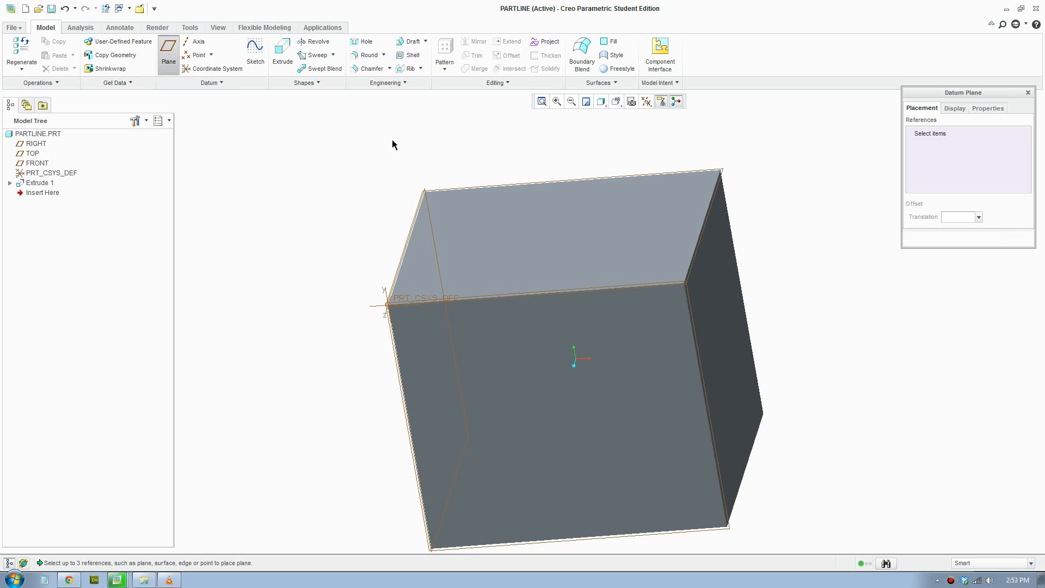
pyautogui.click(603, 231)
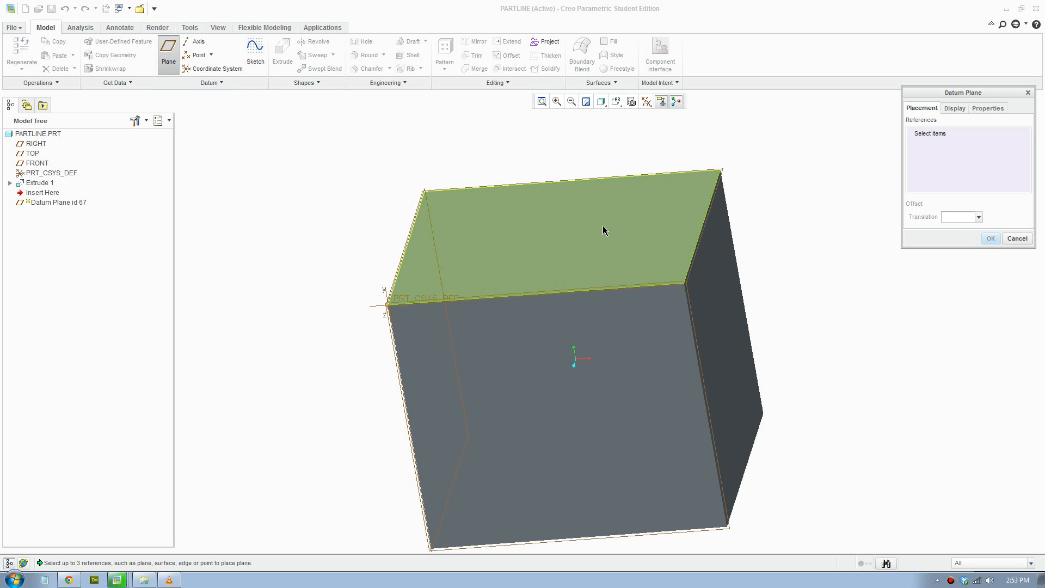
pyautogui.moveTo(653, 217)
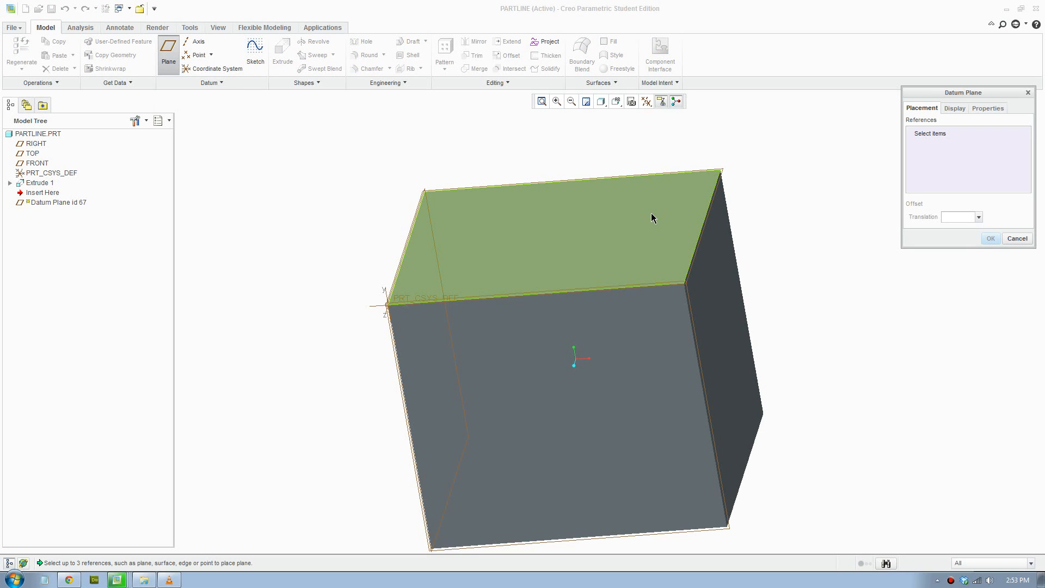
pyautogui.moveTo(594, 216)
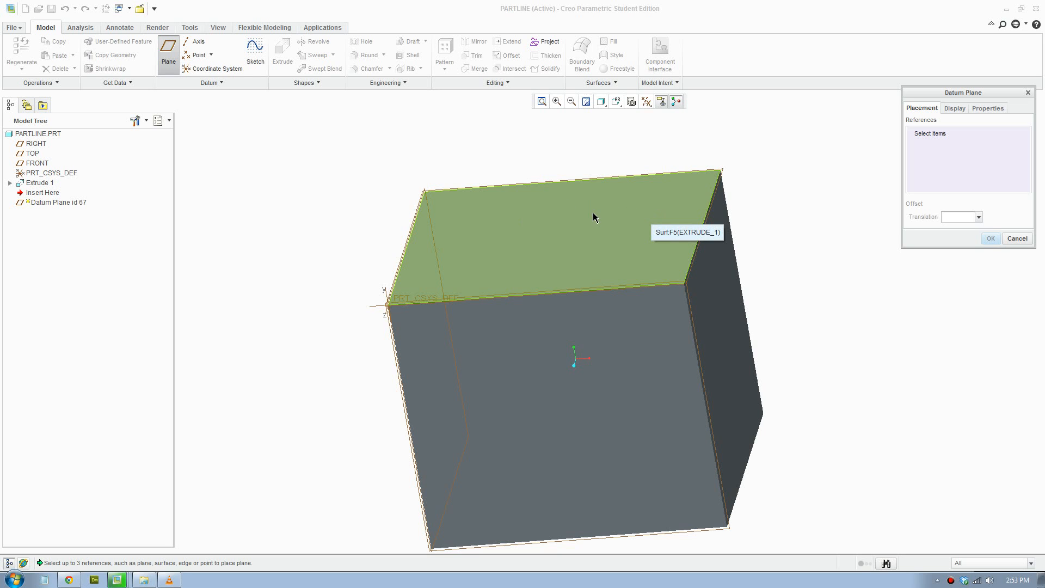
pyautogui.click(594, 218)
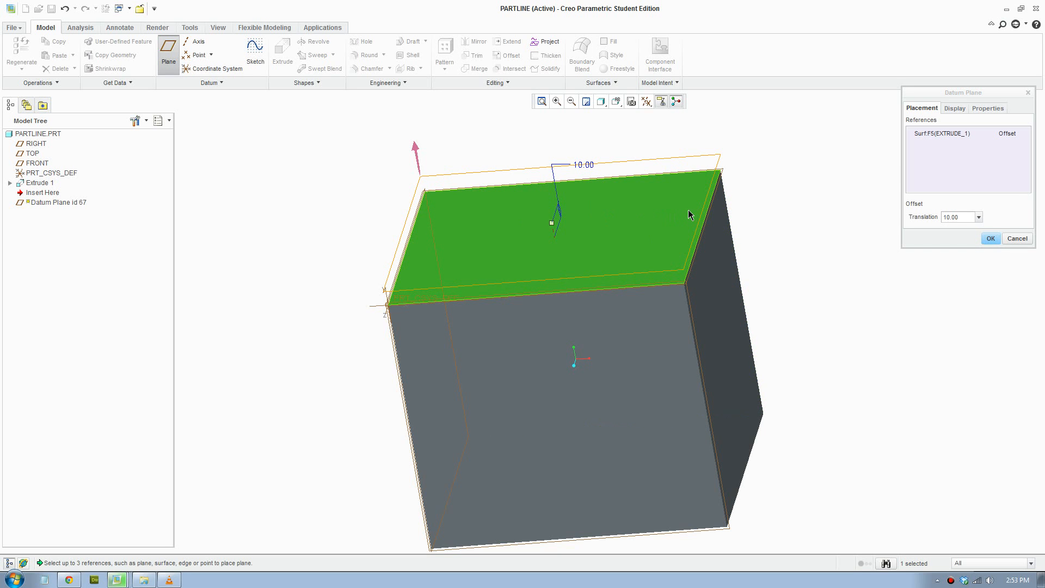
pyautogui.moveTo(711, 214)
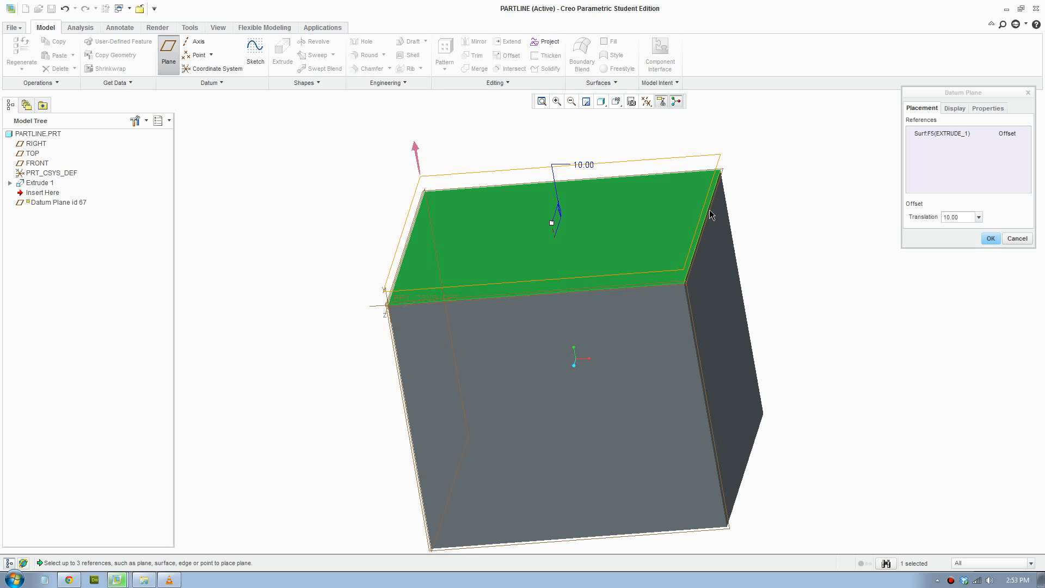
pyautogui.click(714, 243)
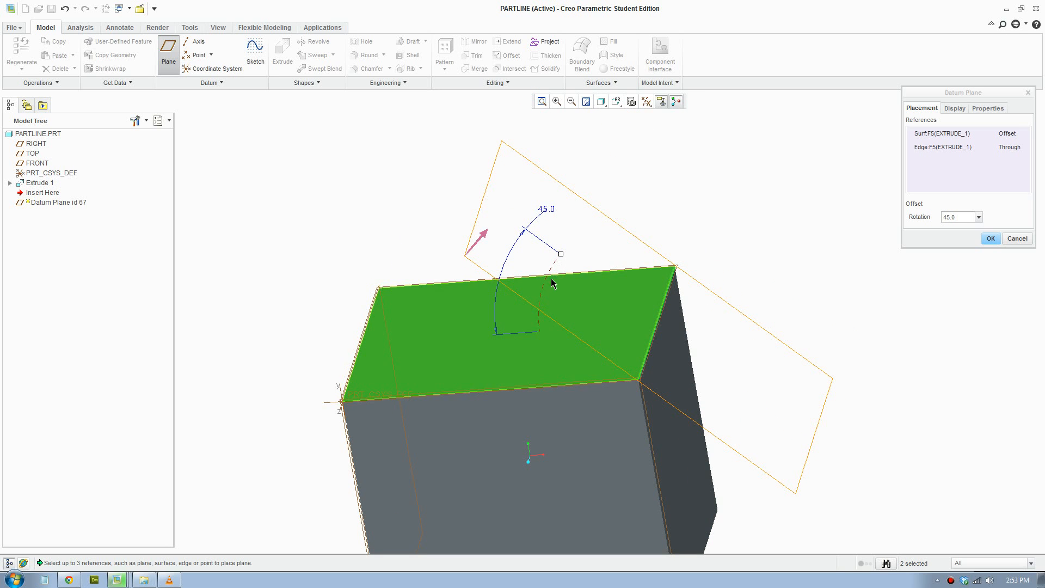
pyautogui.moveTo(561, 253); pyautogui.dragTo(556, 259)
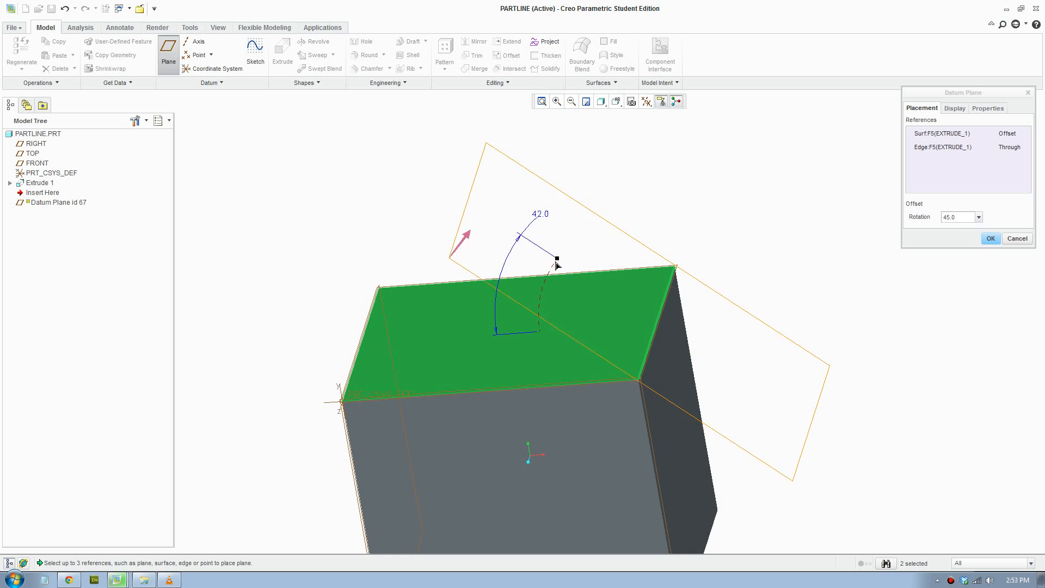
pyautogui.moveTo(556, 259); pyautogui.dragTo(562, 252)
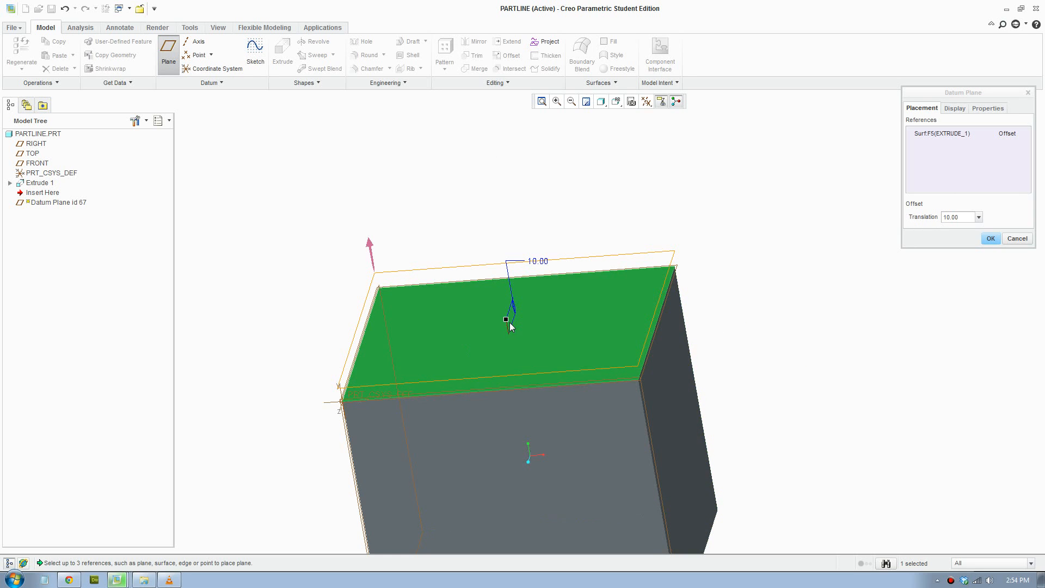
pyautogui.moveTo(507, 324)
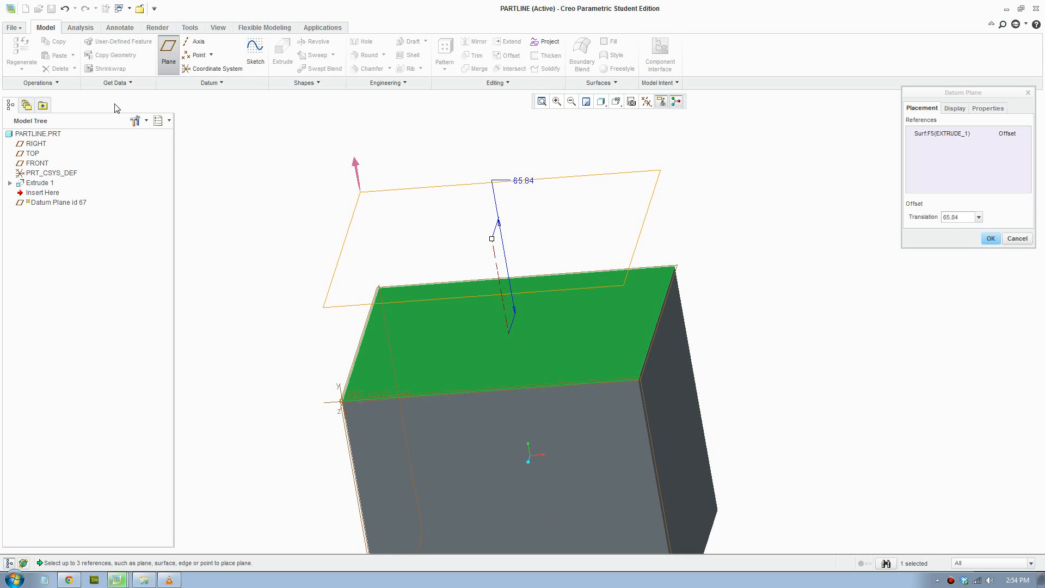
pyautogui.moveTo(995, 193)
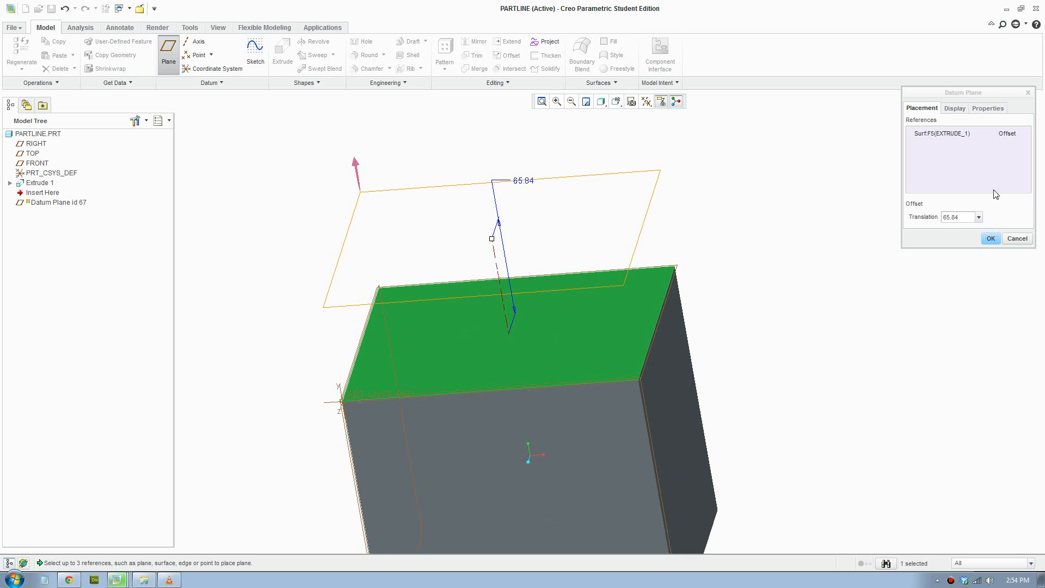
# Set the top-face constraint and the plane's angle value to 45 degrees in the Datum Plane dialog
pyautogui.click(1012, 133)
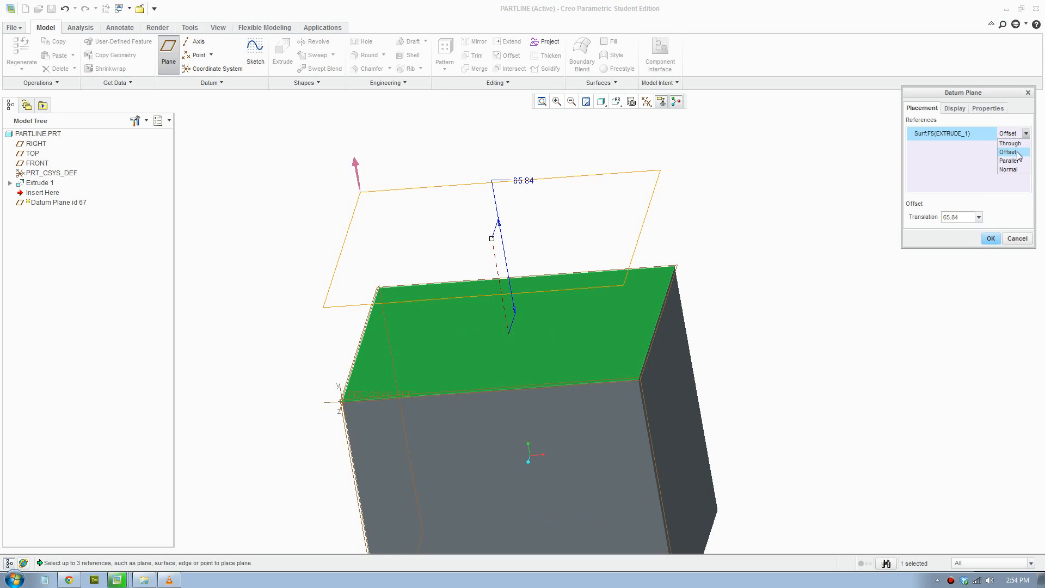
pyautogui.click(977, 217)
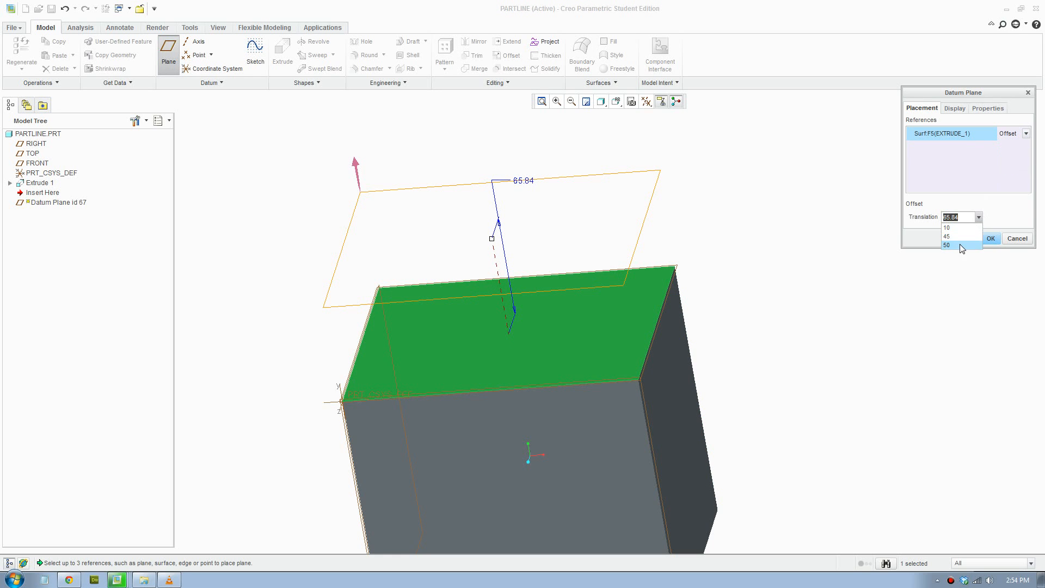
pyautogui.click(947, 245)
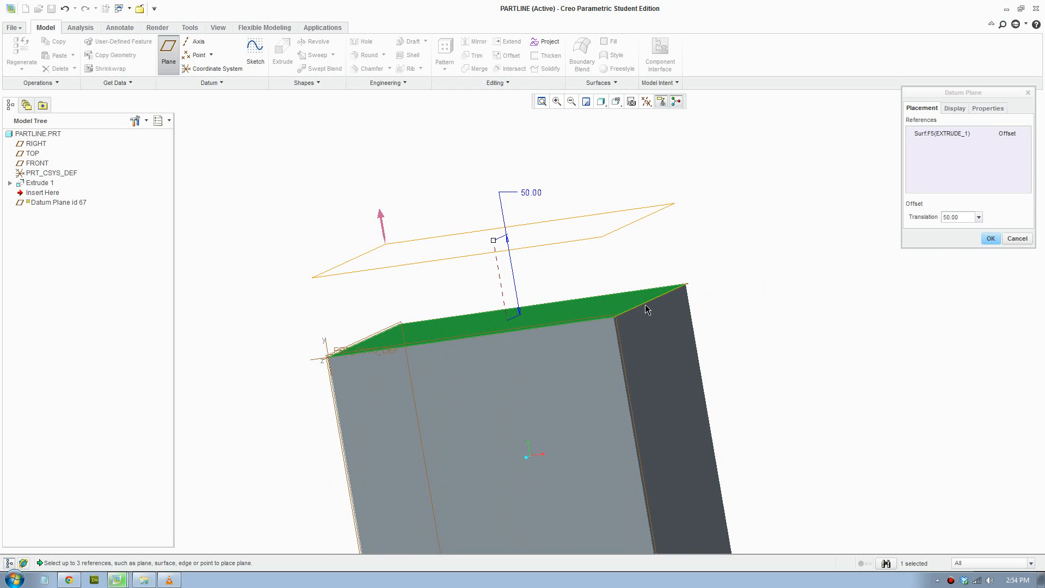
pyautogui.click(685, 286)
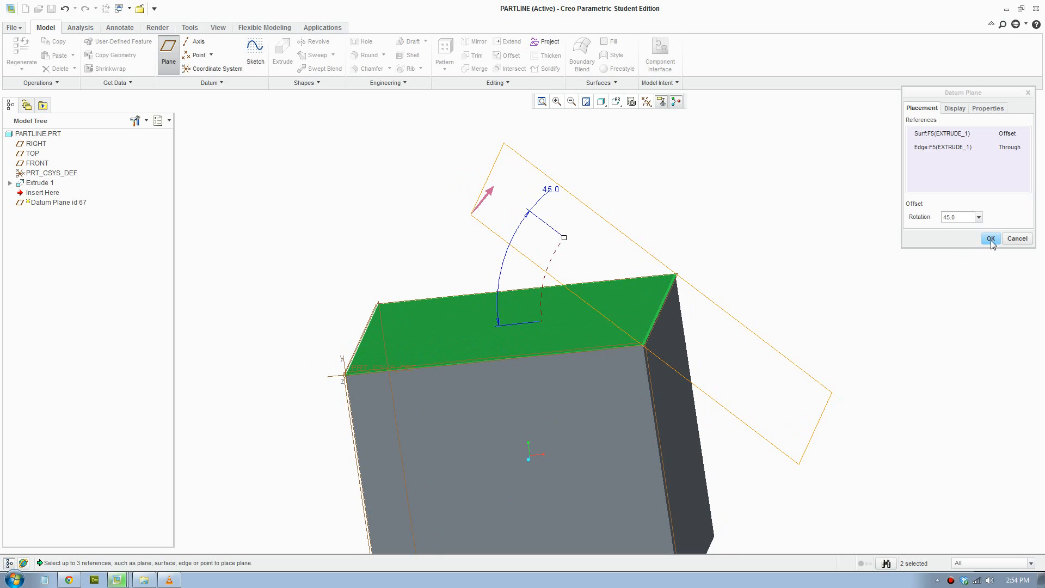
# Confirm DTM1, then create DTM2 parallel to it with a translation of 10
pyautogui.click(990, 238)
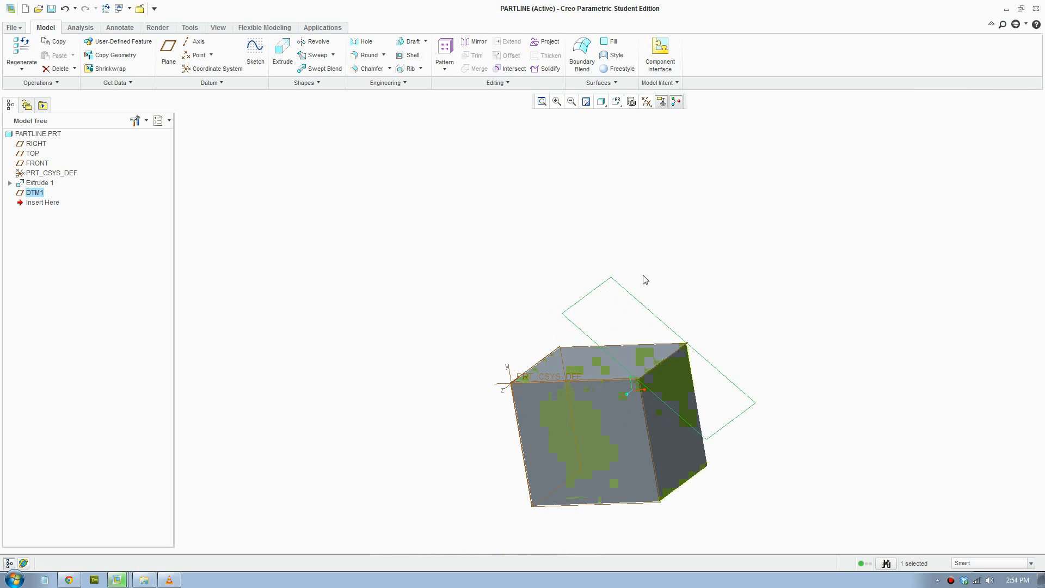
pyautogui.click(168, 49)
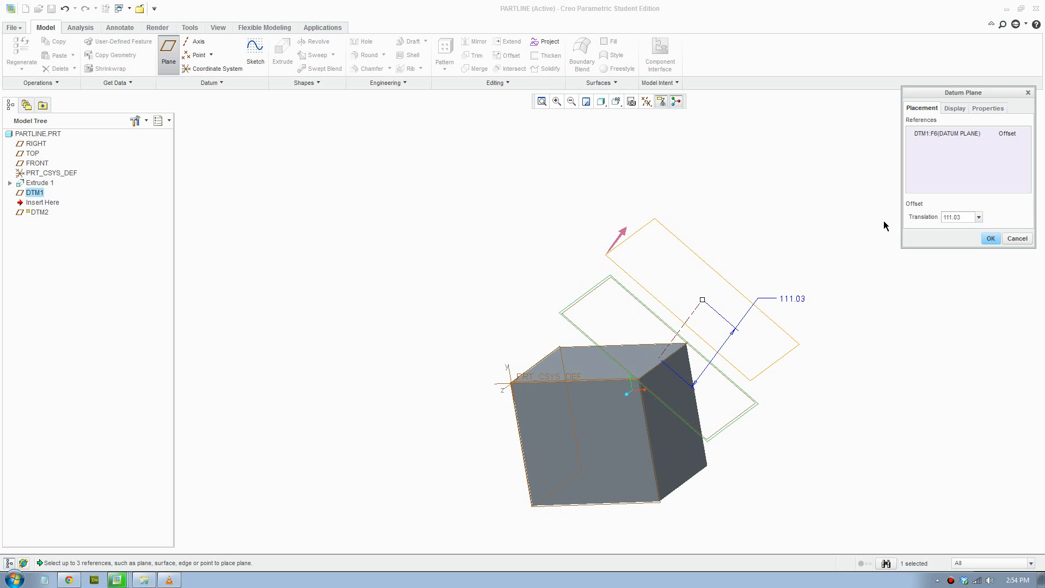
pyautogui.write('10')
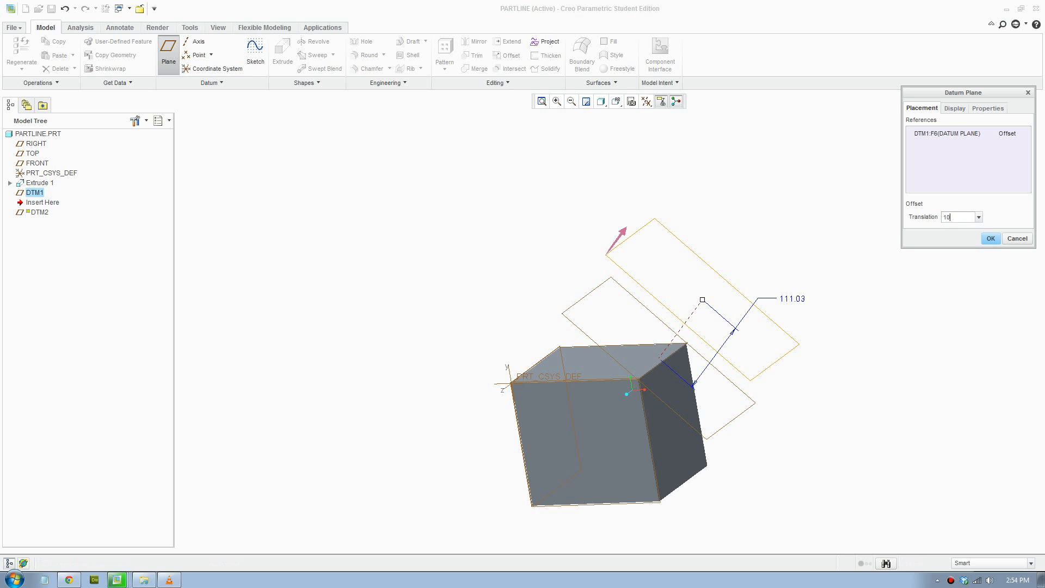
pyautogui.click(990, 239)
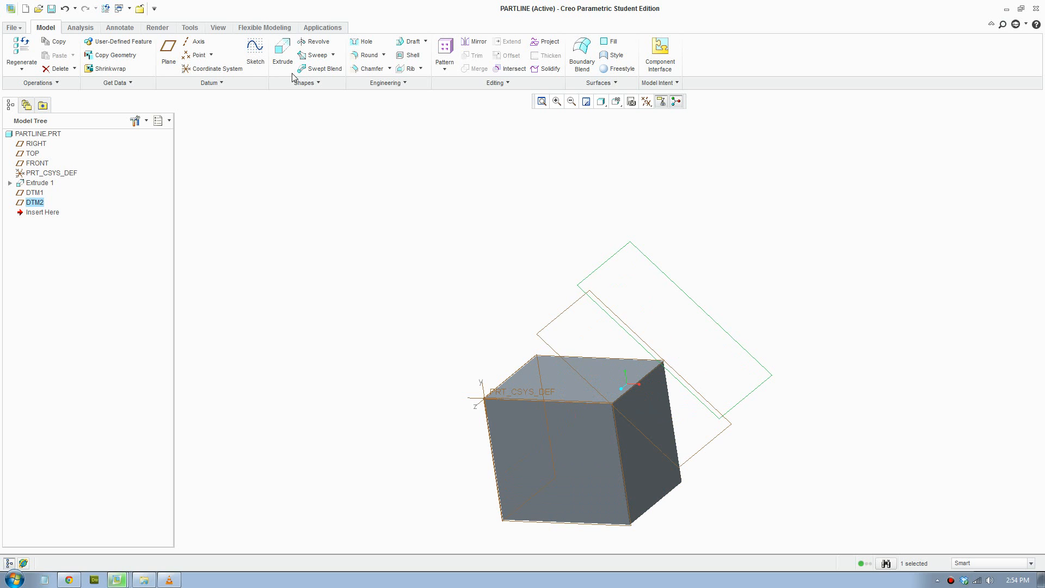
# Start an extrude on DTM2 and sketch a circle of diameter 125.00
pyautogui.click(281, 48)
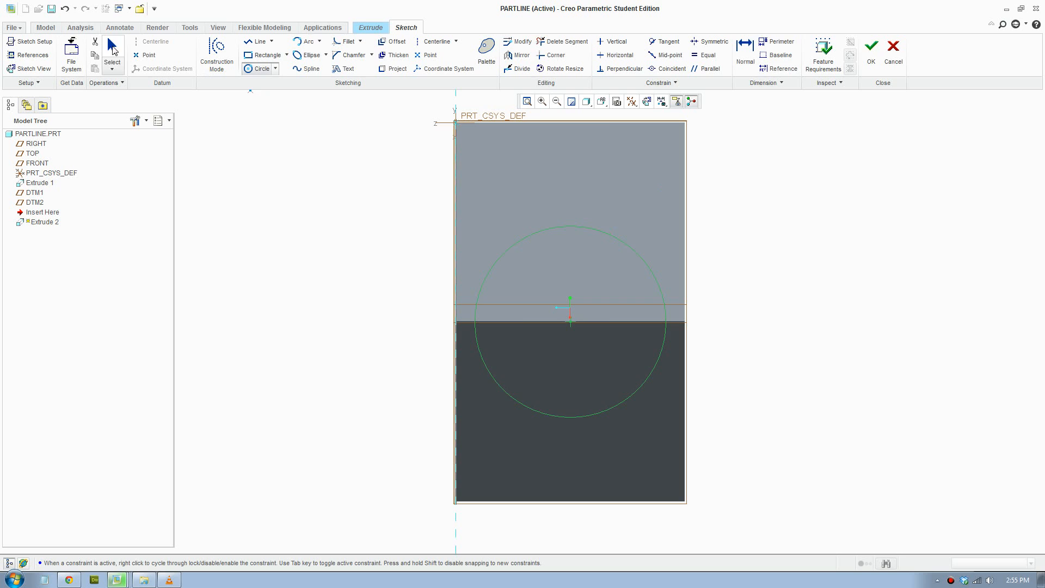
pyautogui.click(569, 233)
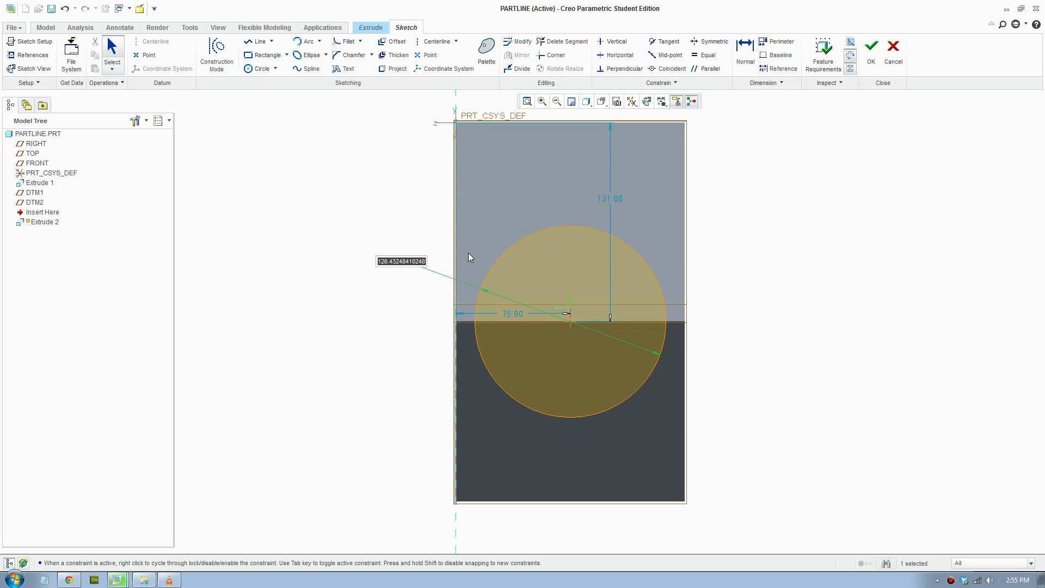
pyautogui.write('125.00')
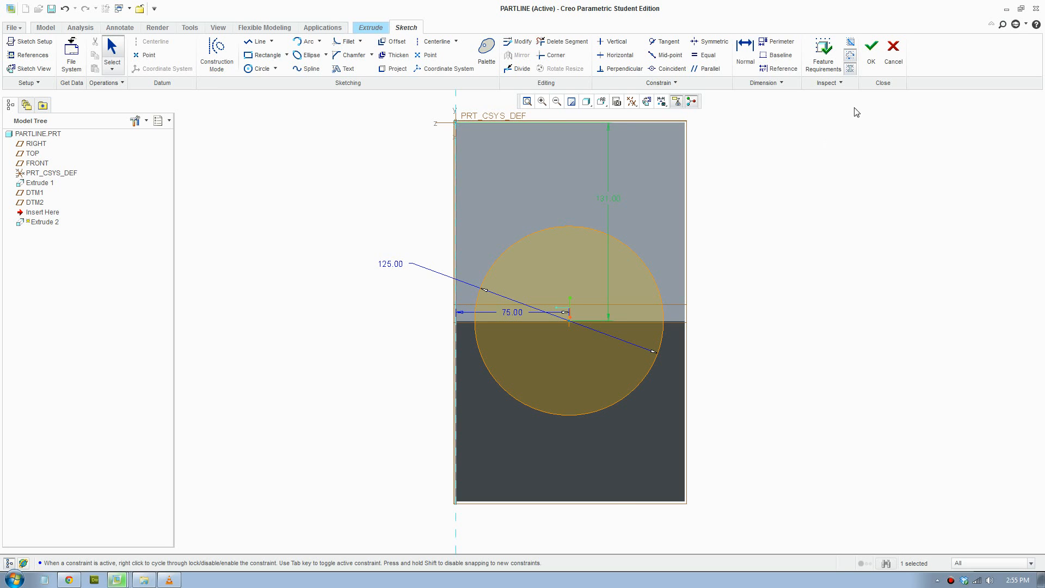
pyautogui.click(871, 46)
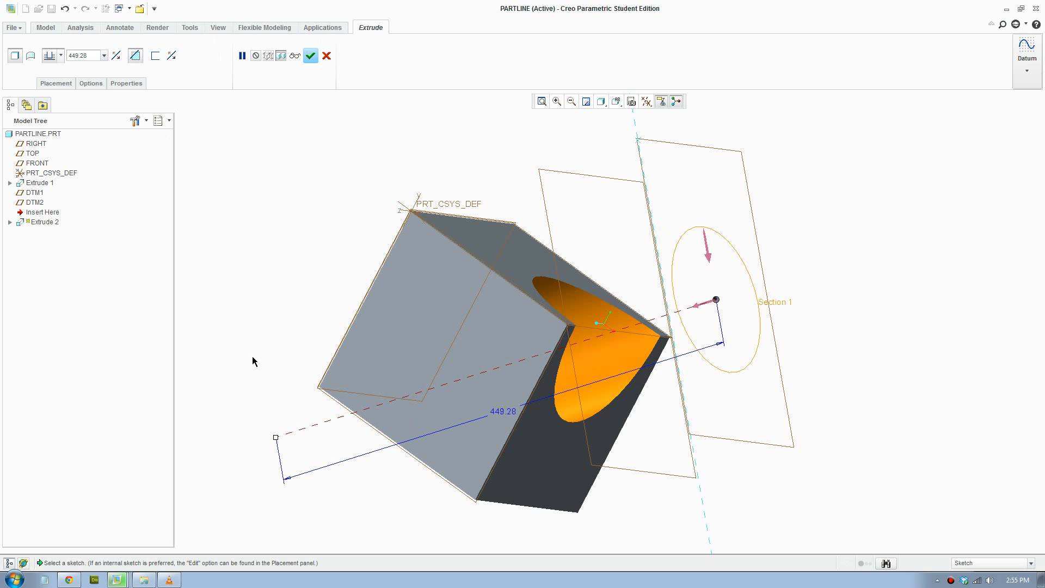
# Set the cut depth to Through All and complete Extrude 2
pyautogui.click(52, 56)
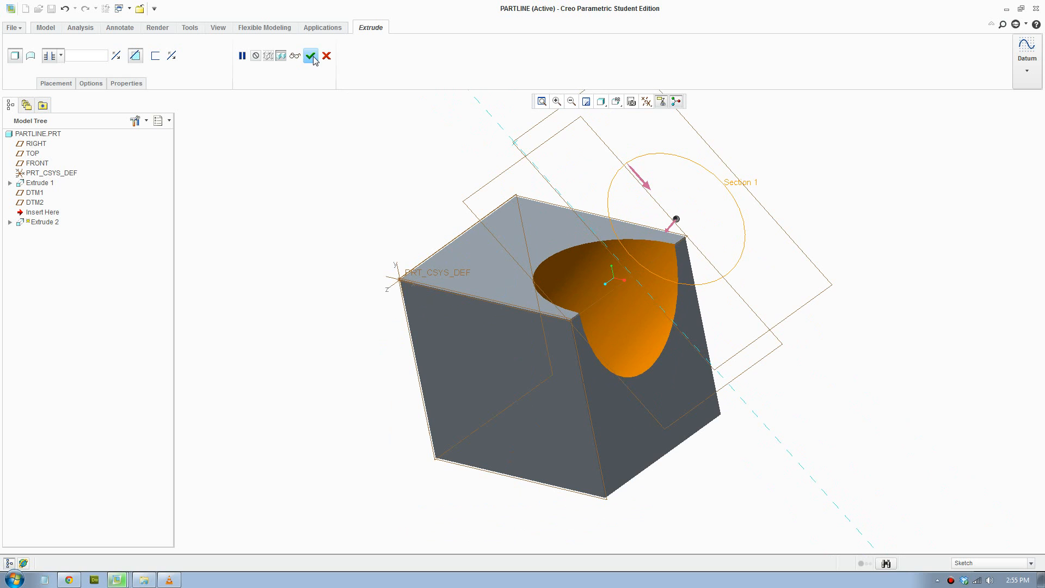
pyautogui.click(311, 55)
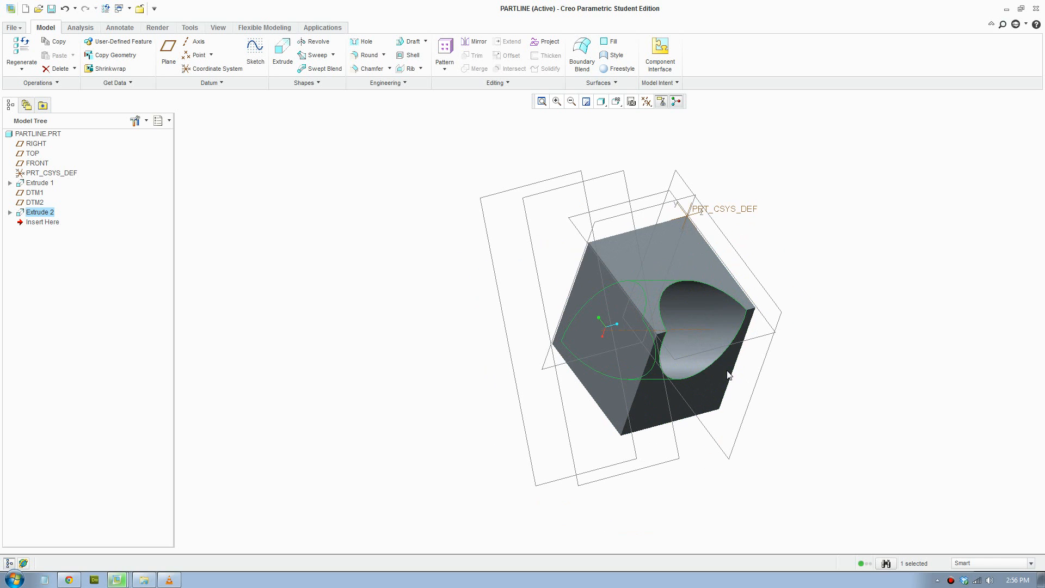
pyautogui.moveTo(728, 375); pyautogui.dragTo(665, 464)
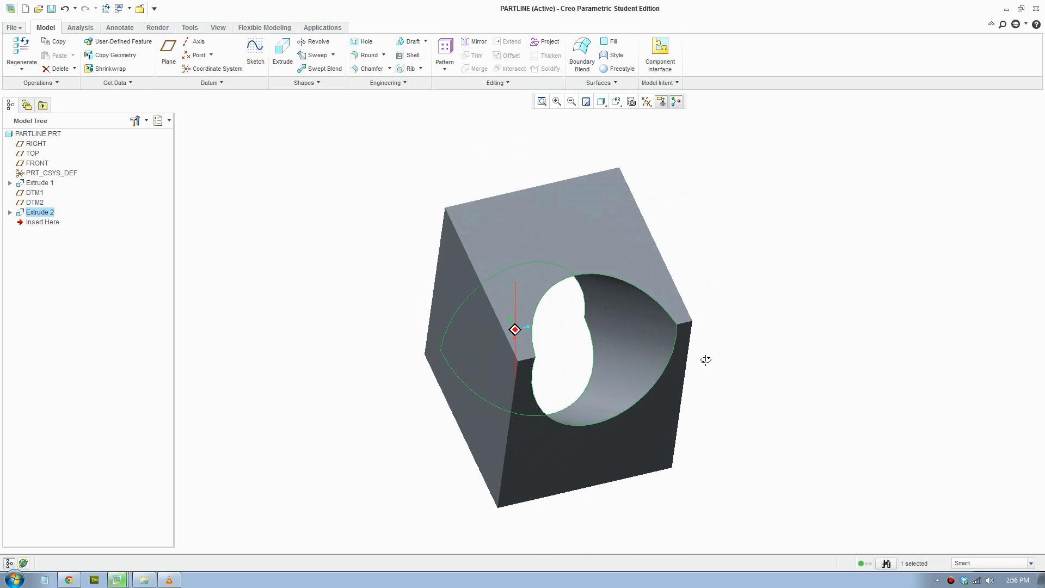
pyautogui.moveTo(705, 360); pyautogui.dragTo(631, 369)
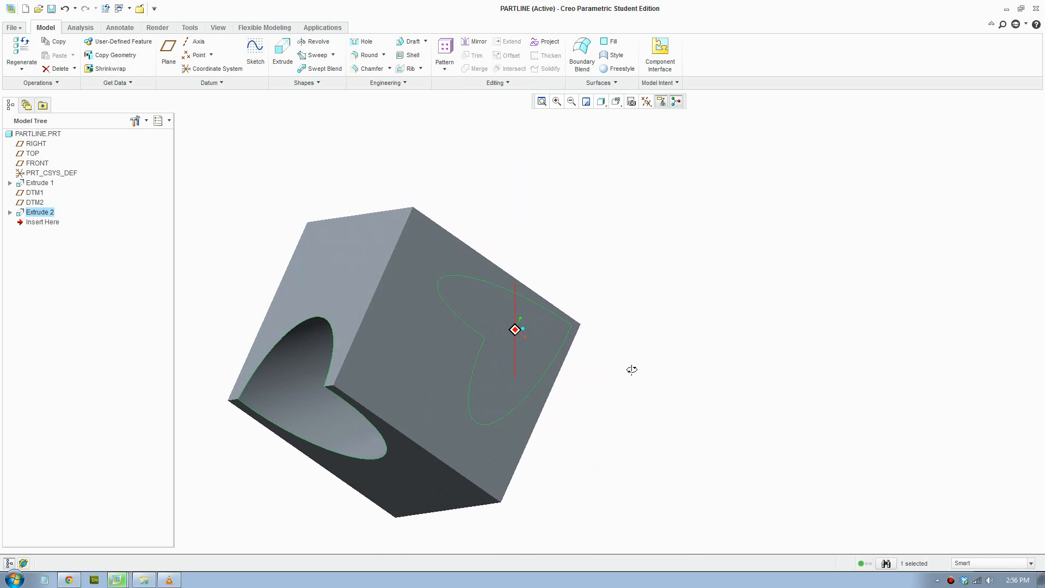
pyautogui.moveTo(631, 370); pyautogui.dragTo(640, 353)
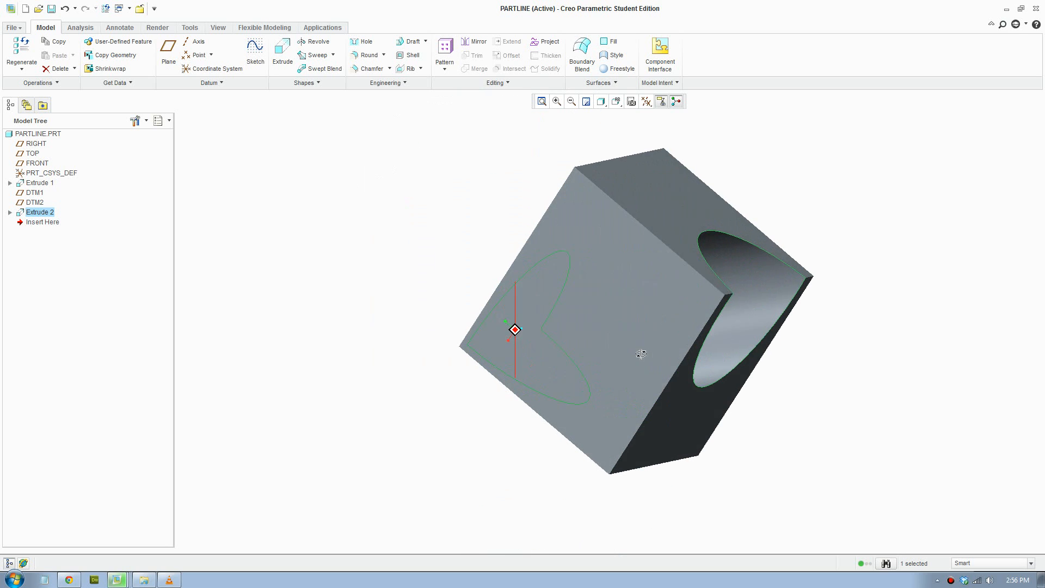
pyautogui.moveTo(640, 352); pyautogui.dragTo(636, 381)
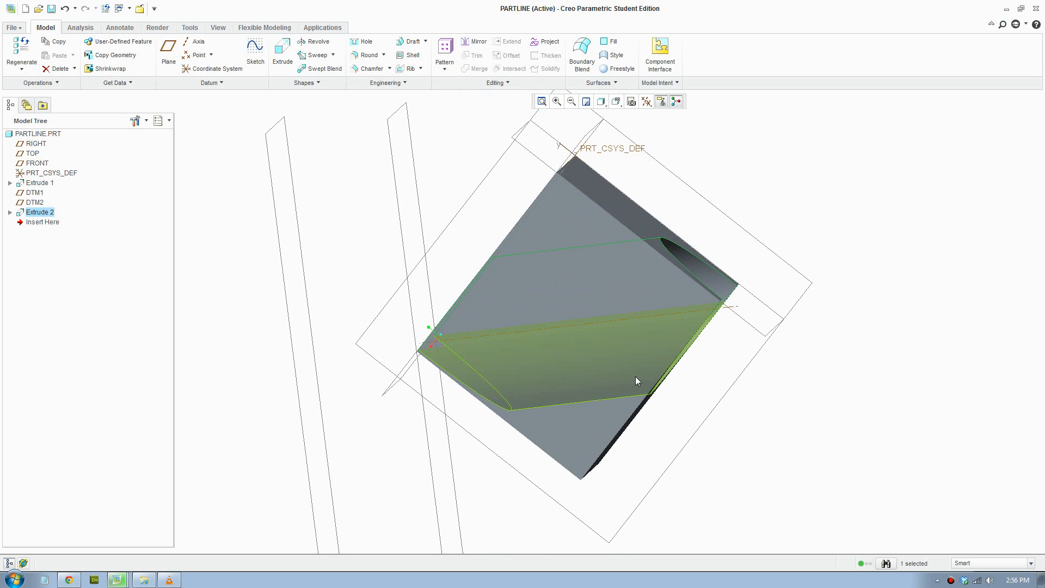
pyautogui.moveTo(637, 381)
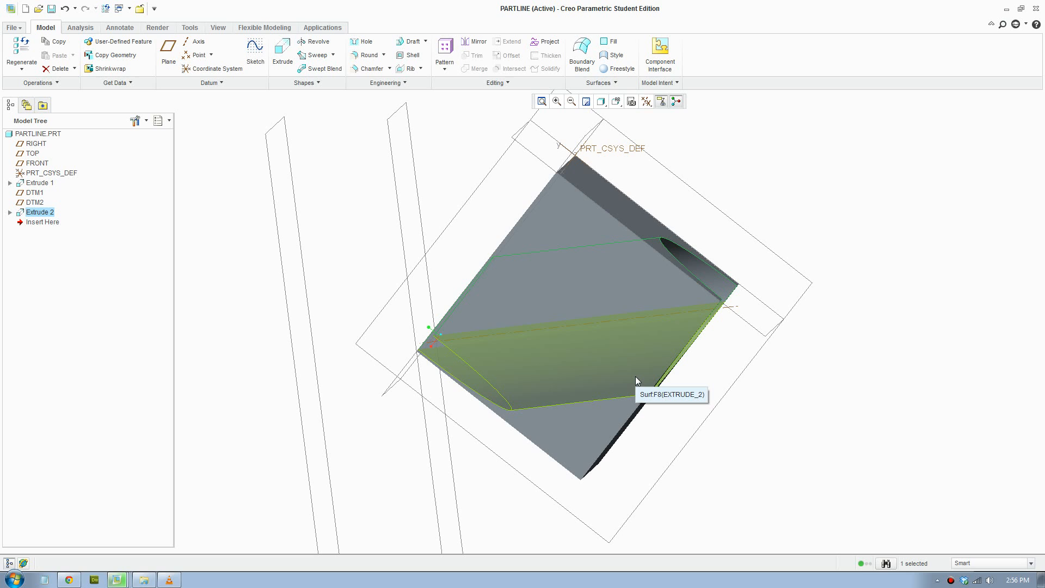